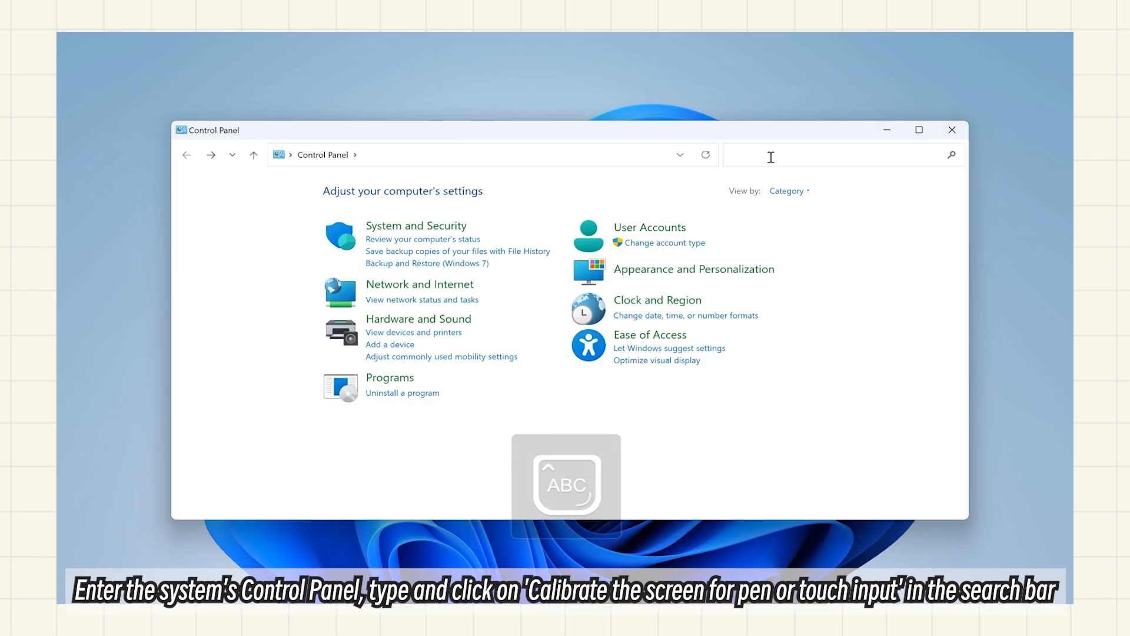
- Search Control Panel for 'cali' and launch Tablet PC Settings' screen calibration for pen or touch
{"action": "type", "text": "cali"}
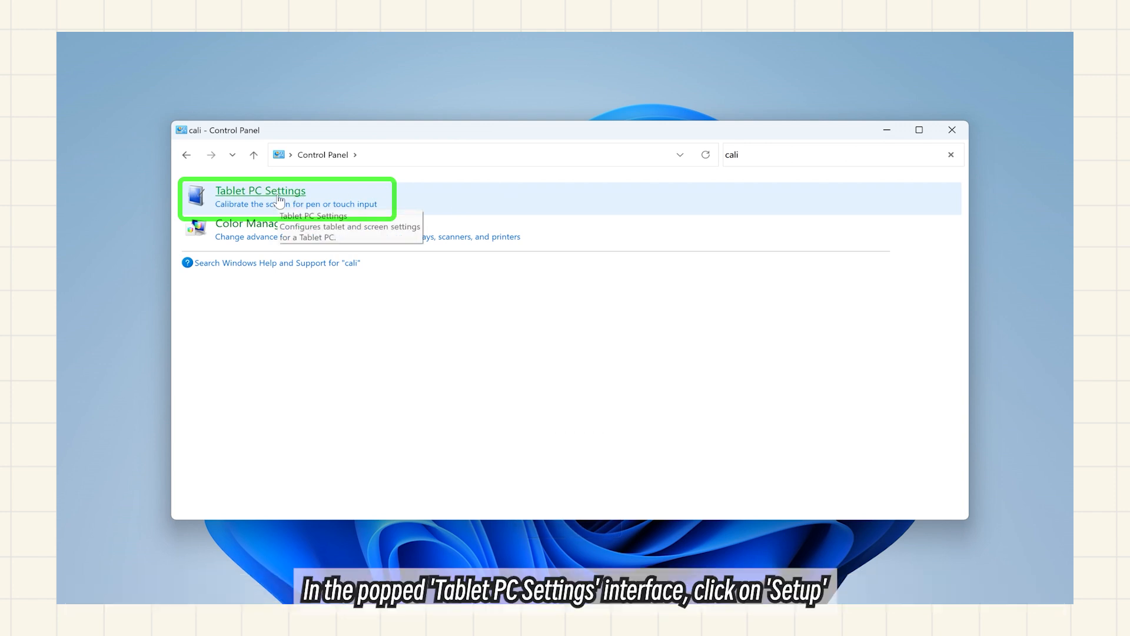
{"action": "double_click", "coordinate": [259, 191]}
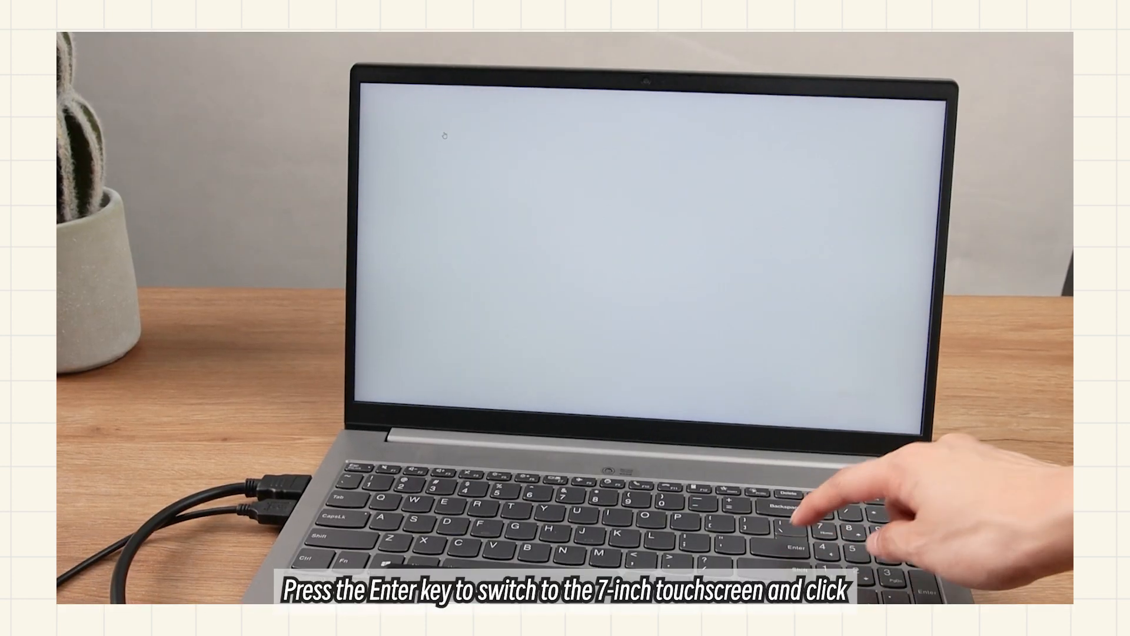
- Advance the calibration with Enter until it lands on the 7-inch touchscreen
{"action": "key", "text": "Enter"}
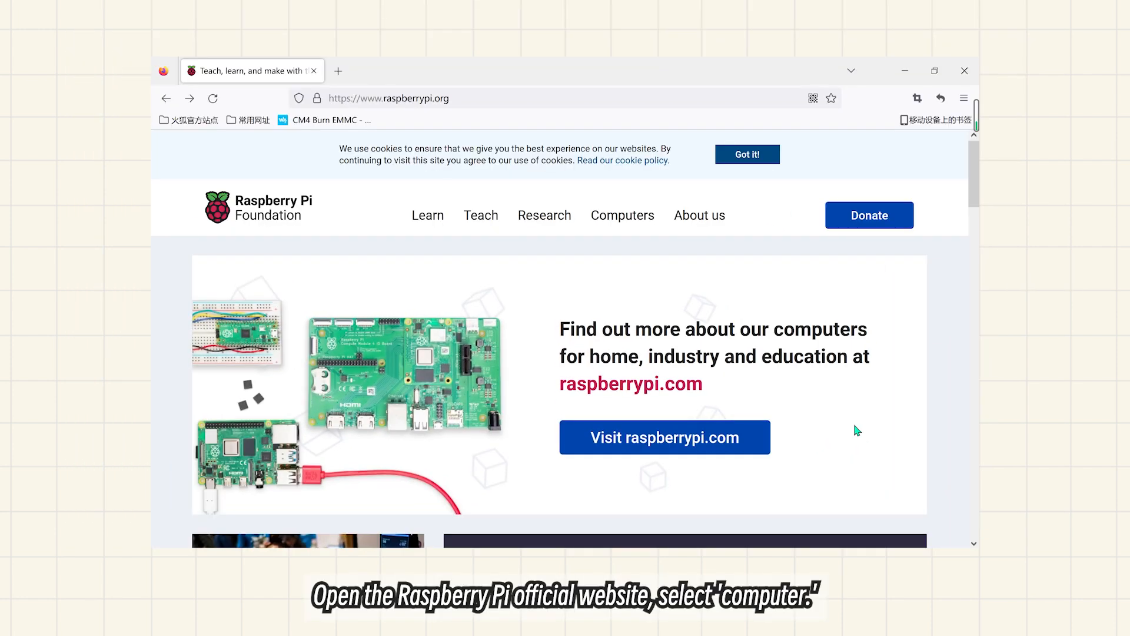
- From raspberrypi.com's Software page, download Raspberry Pi Imager for Windows
{"action": "left_click", "coordinate": [622, 214]}
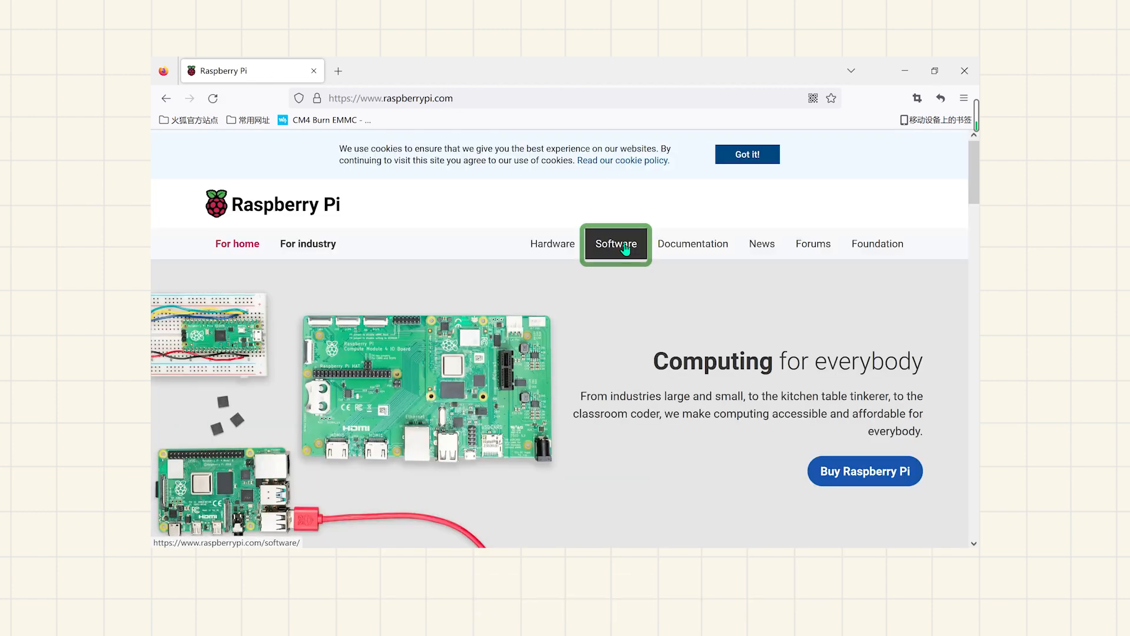
{"action": "left_click", "coordinate": [616, 244]}
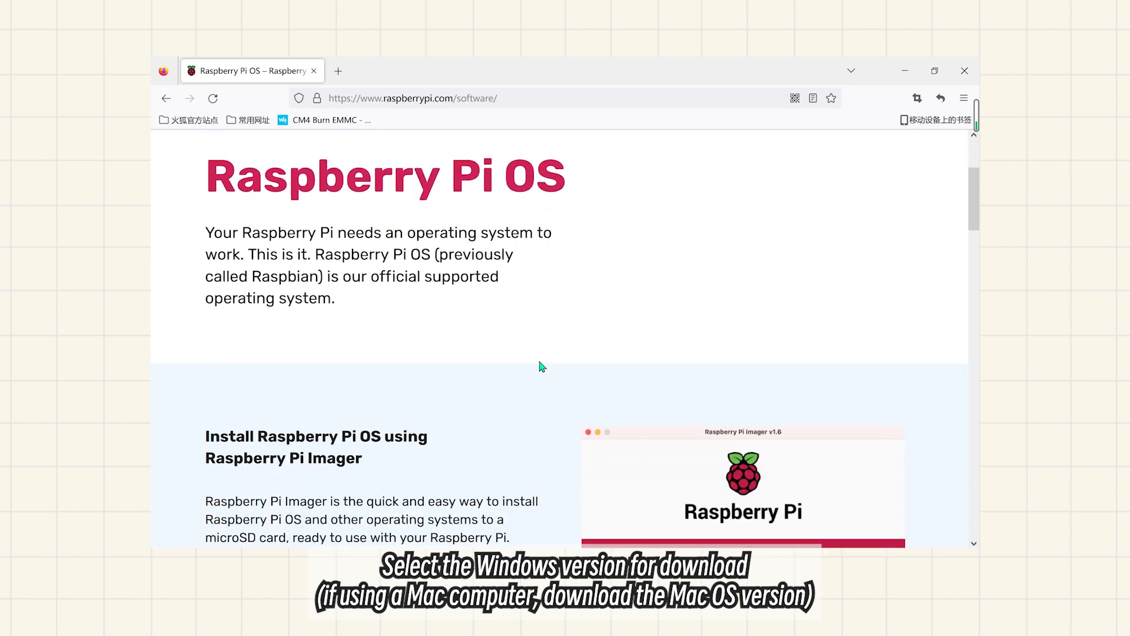
{"action": "scroll", "scroll_direction": "down", "scroll_amount": 3}
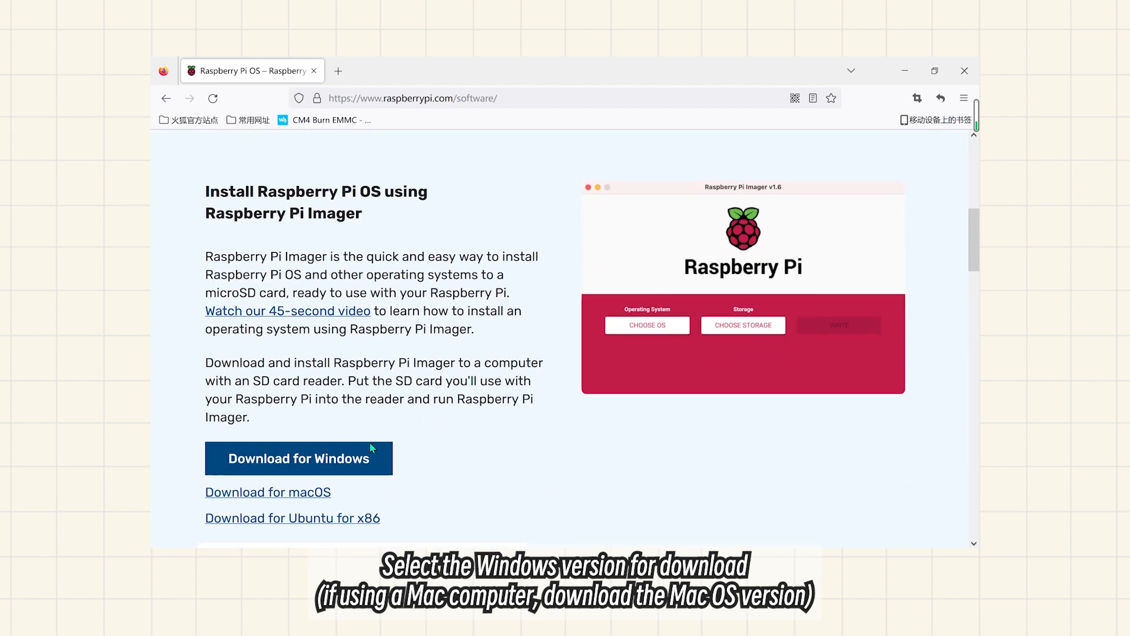
{"action": "left_click", "coordinate": [298, 458]}
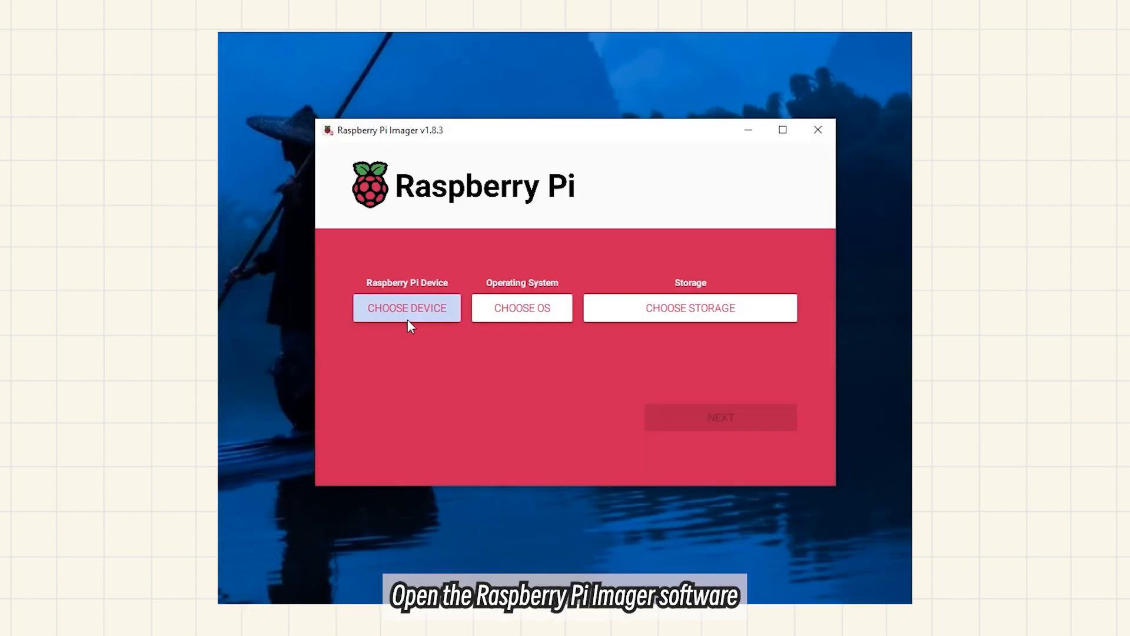
- Choose Raspberry Pi 4, Raspberry Pi OS (32-bit) and the USB card, then proceed to customisation
{"action": "left_click", "coordinate": [406, 308]}
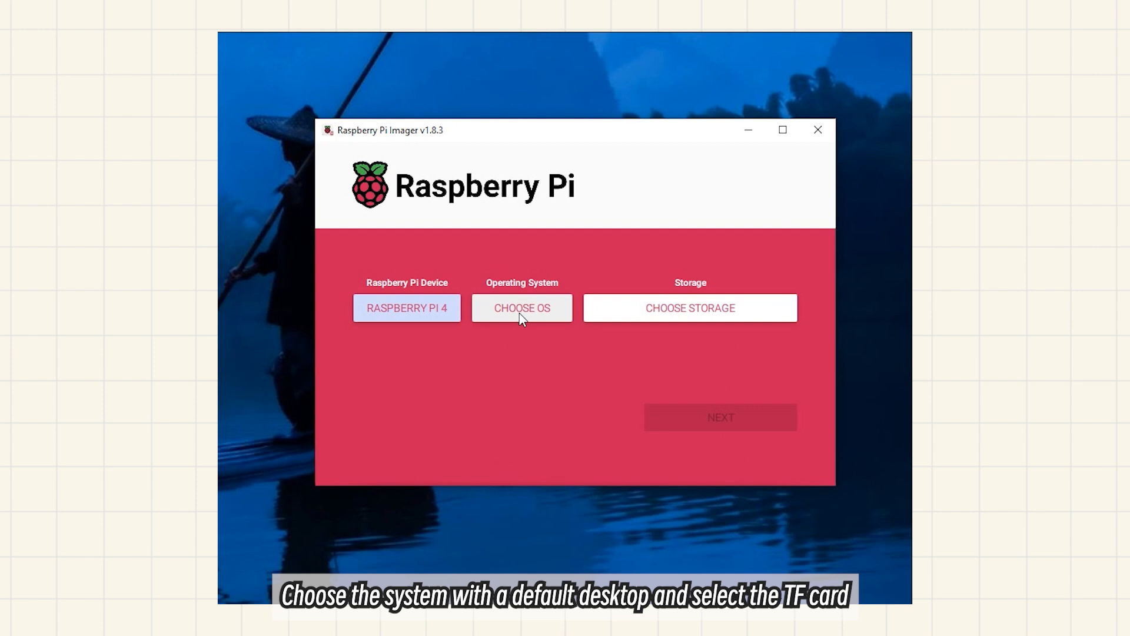
{"action": "left_click", "coordinate": [521, 307]}
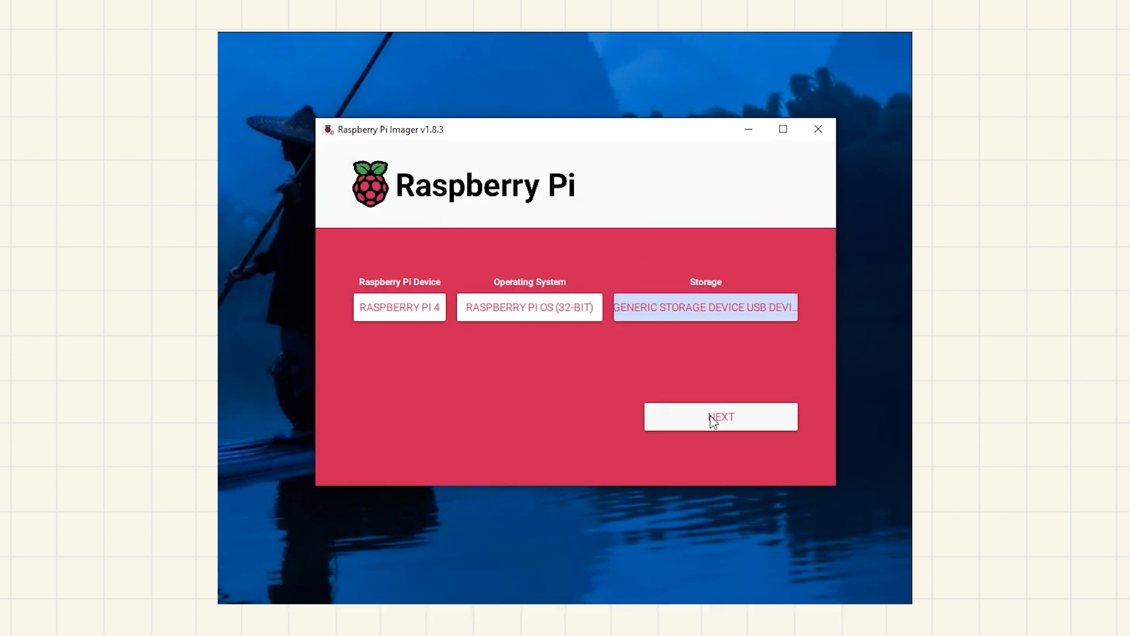
{"action": "left_click", "coordinate": [721, 417]}
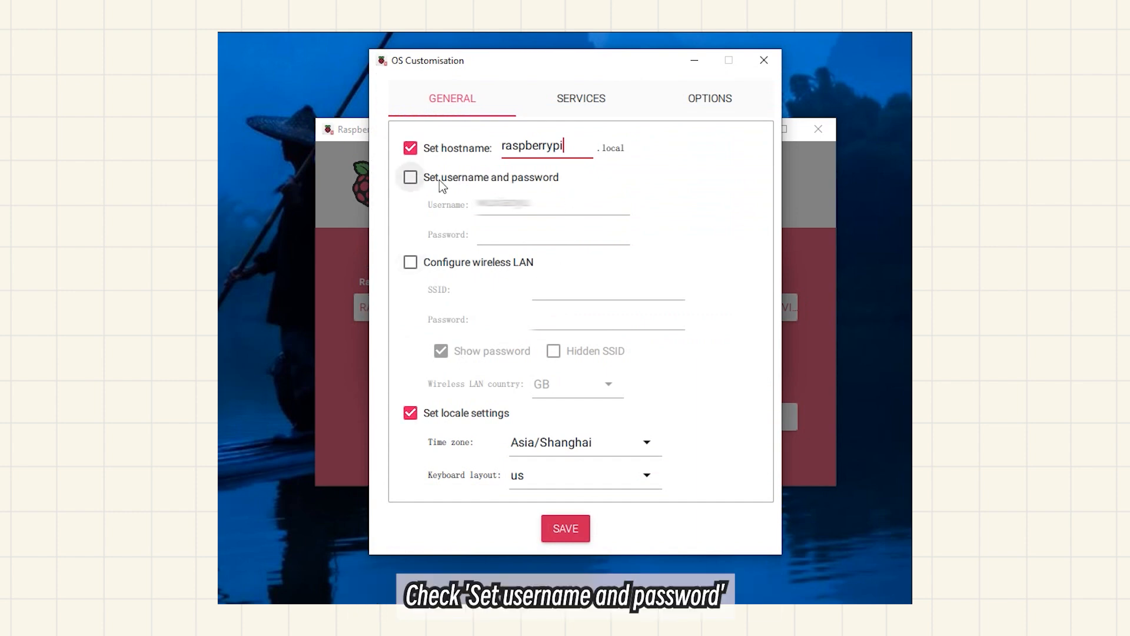
- Set a username/password, the JSBPI wireless LAN with country CN, save and apply the customisation
{"action": "left_click", "coordinate": [410, 178]}
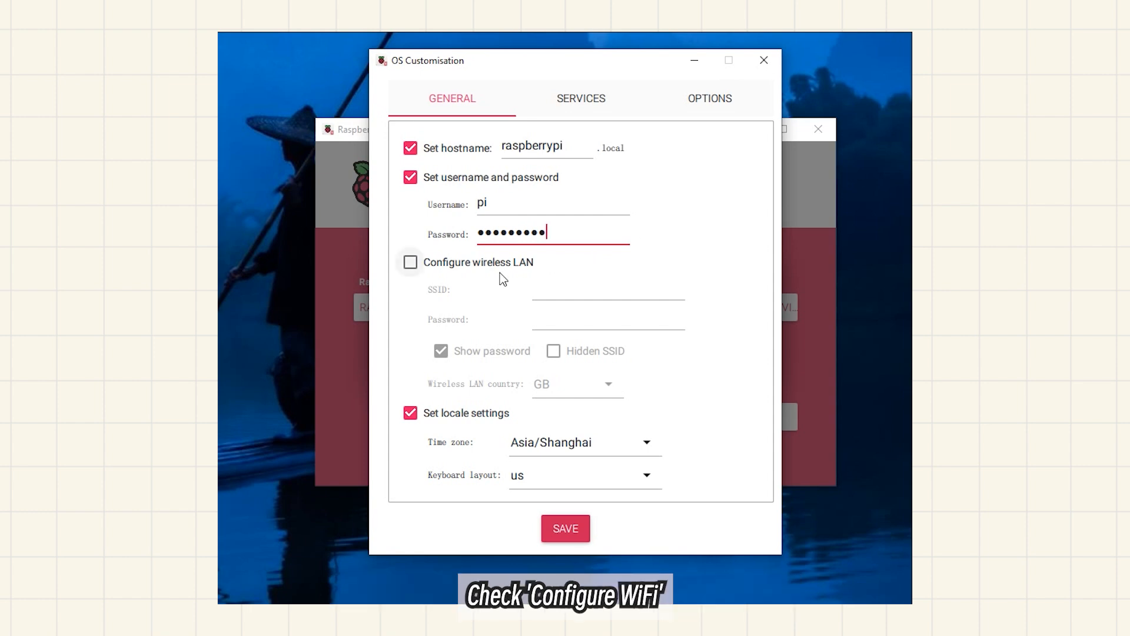
{"action": "type", "text": "JSBPI"}
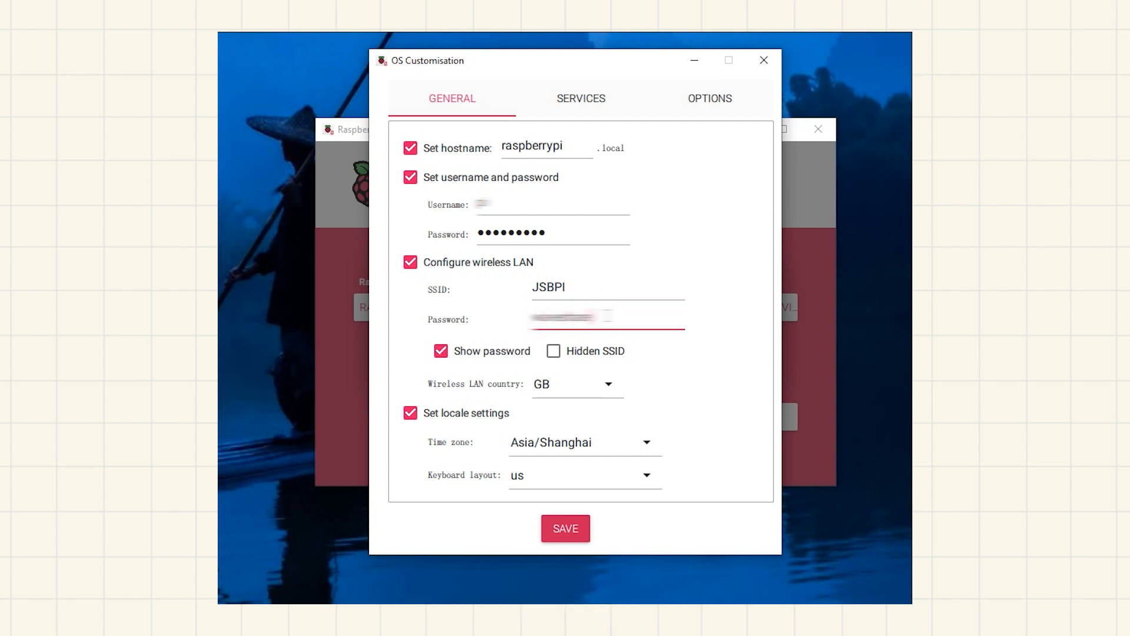
{"action": "left_click", "coordinate": [576, 384]}
{"action": "type", "text": "CN"}
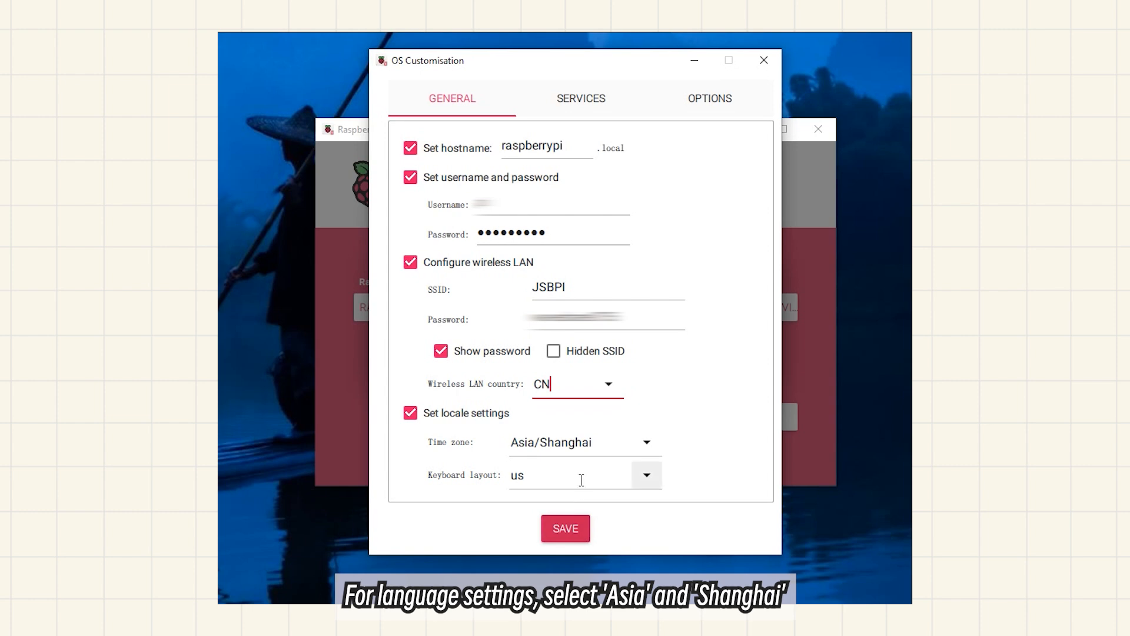
{"action": "left_click", "coordinate": [565, 529]}
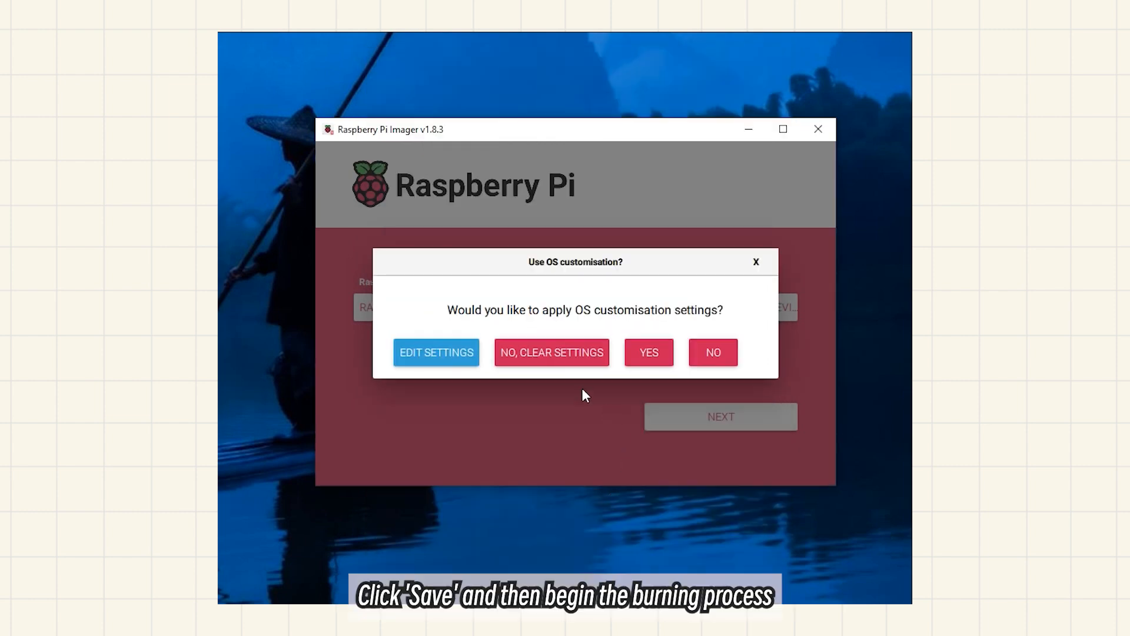
{"action": "left_click", "coordinate": [647, 352]}
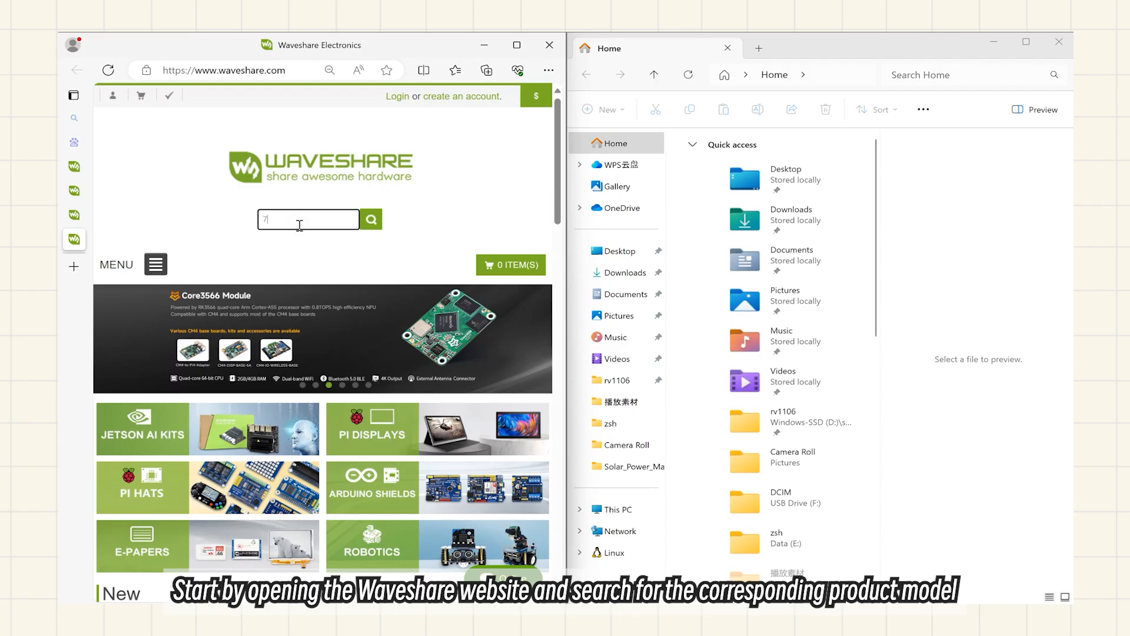
- Search Waveshare for '7inch HDMI', reach the LCD (H) wiki and select its config.txt lines
{"action": "type", "text": "inch HDMI"}
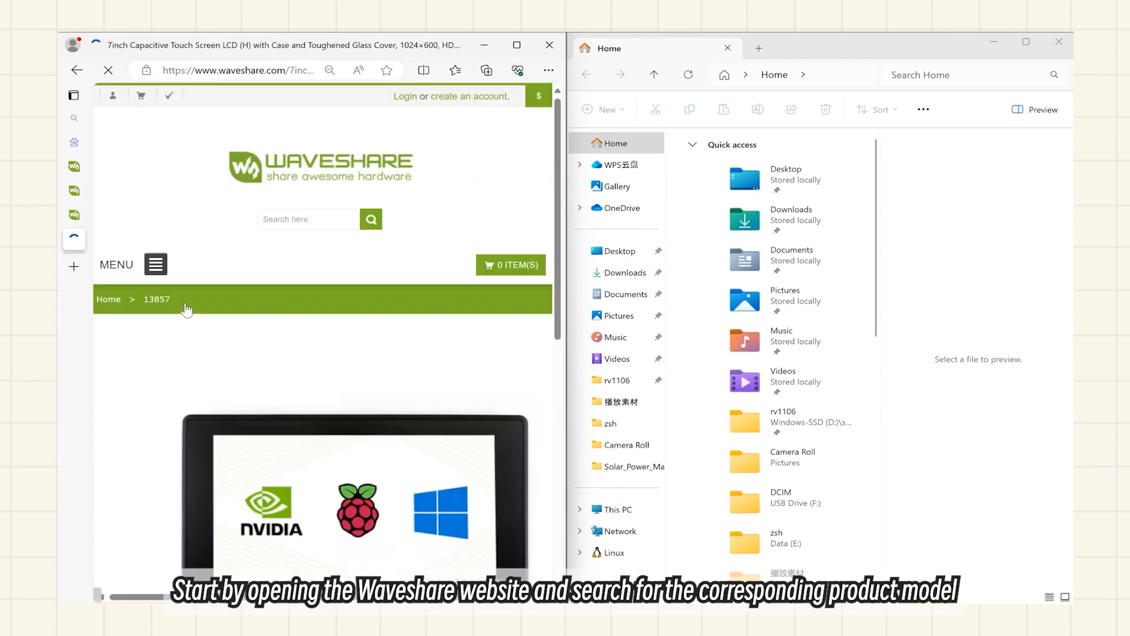
{"action": "scroll", "scroll_direction": "down", "scroll_amount": 3}
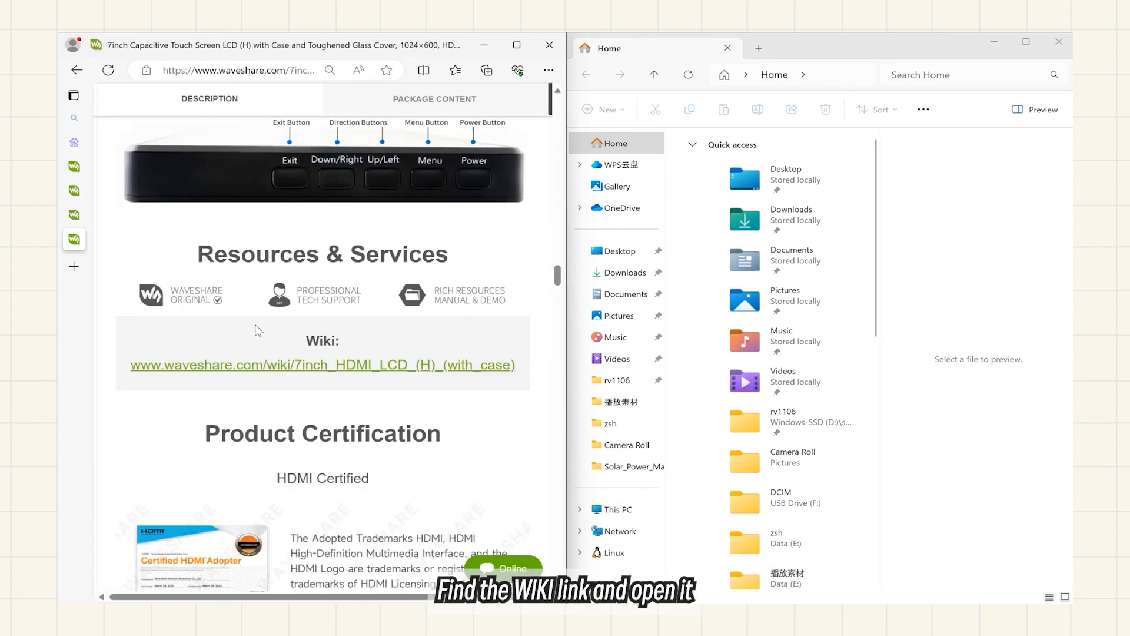
{"action": "left_click", "coordinate": [323, 365]}
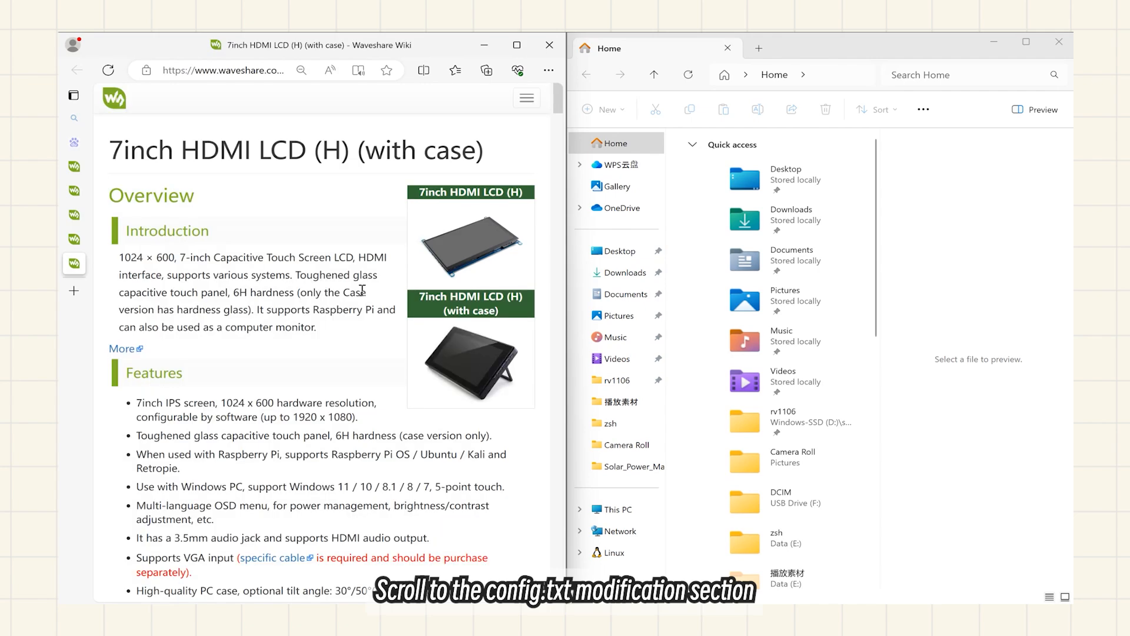
{"action": "scroll", "scroll_direction": "down", "scroll_amount": 3}
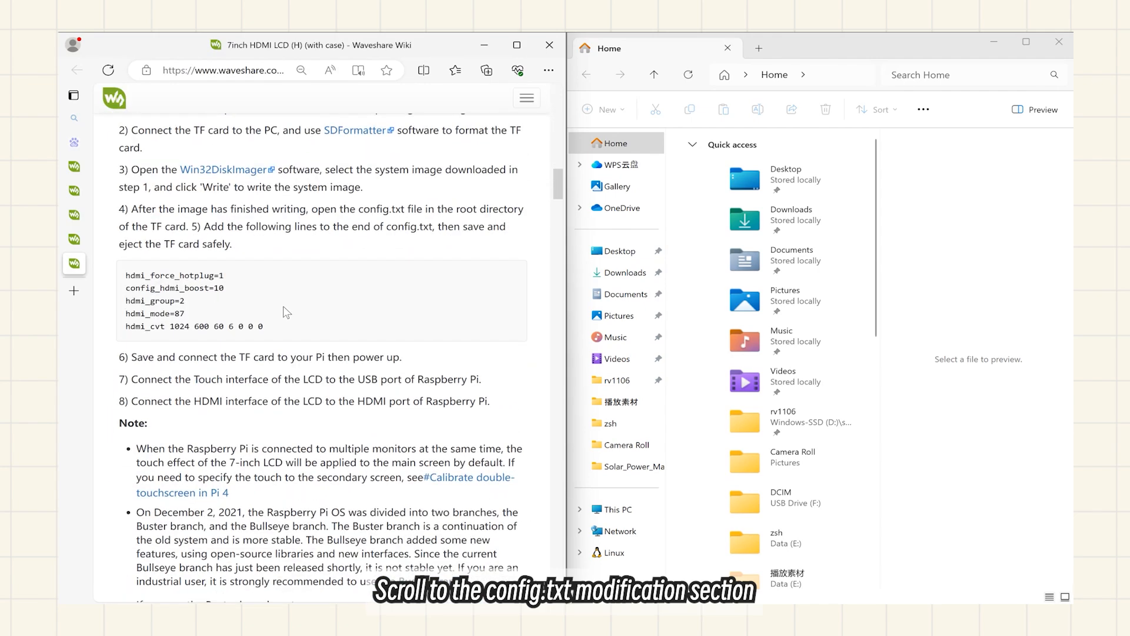
{"action": "left_click_drag", "start_coordinate": [126, 275], "coordinate": [262, 326]}
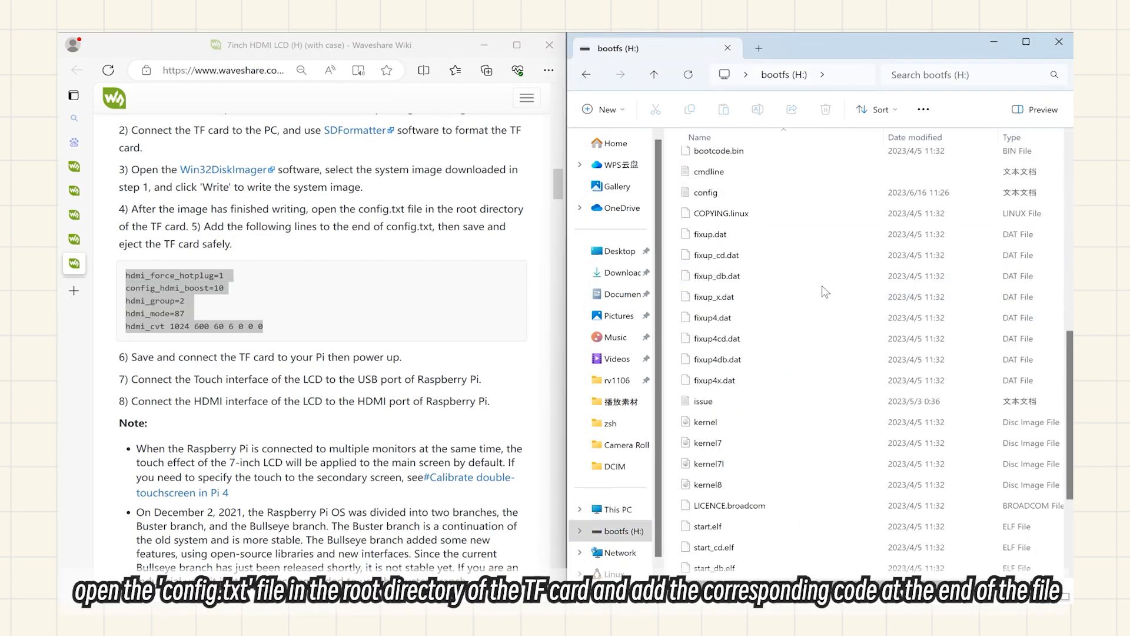
- Open the config file on the bootfs (H:) drive in a text editor
{"action": "left_click", "coordinate": [705, 192]}
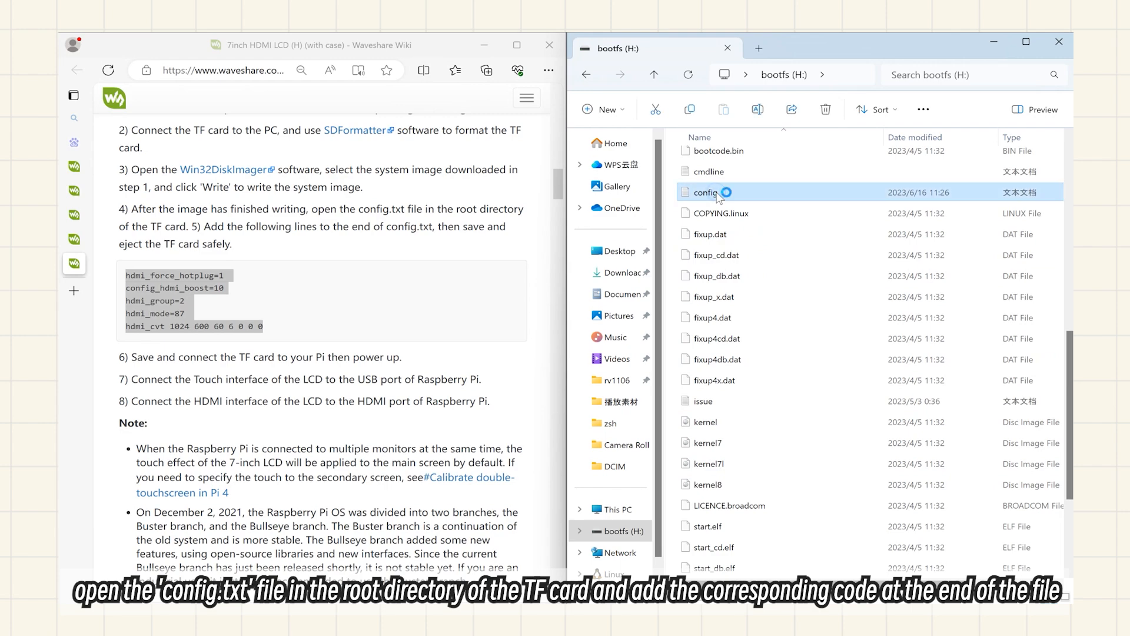
{"action": "double_click", "coordinate": [707, 192]}
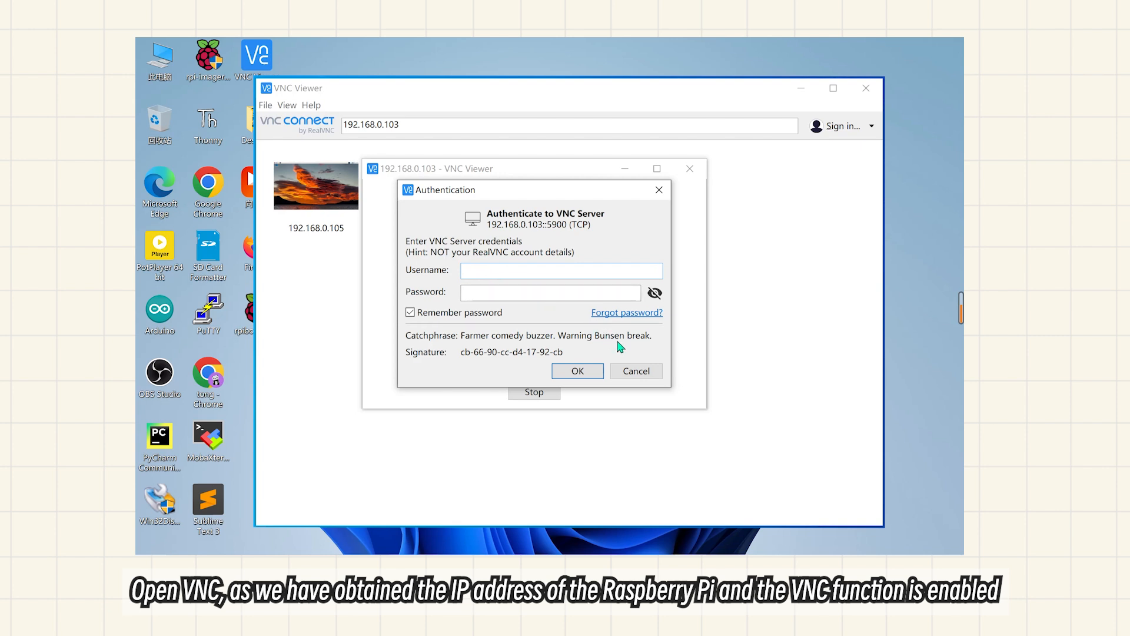
- Authenticate to the Pi's VNC server at 192.168.0.103 as user 'pi'
{"action": "type", "text": "pi"}
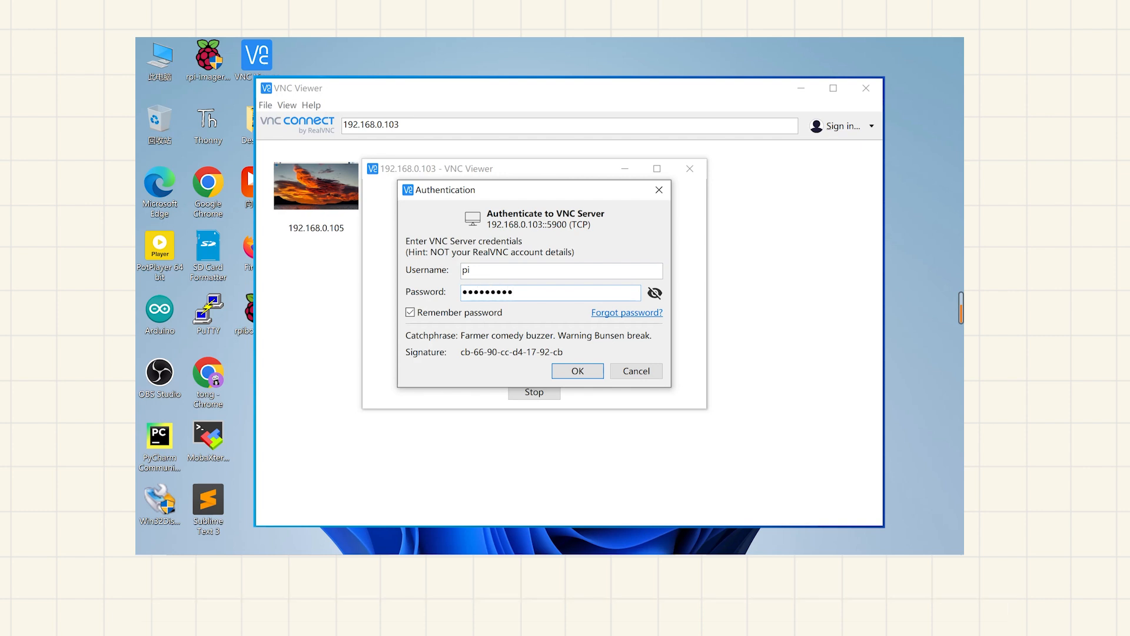
{"action": "left_click", "coordinate": [576, 371]}
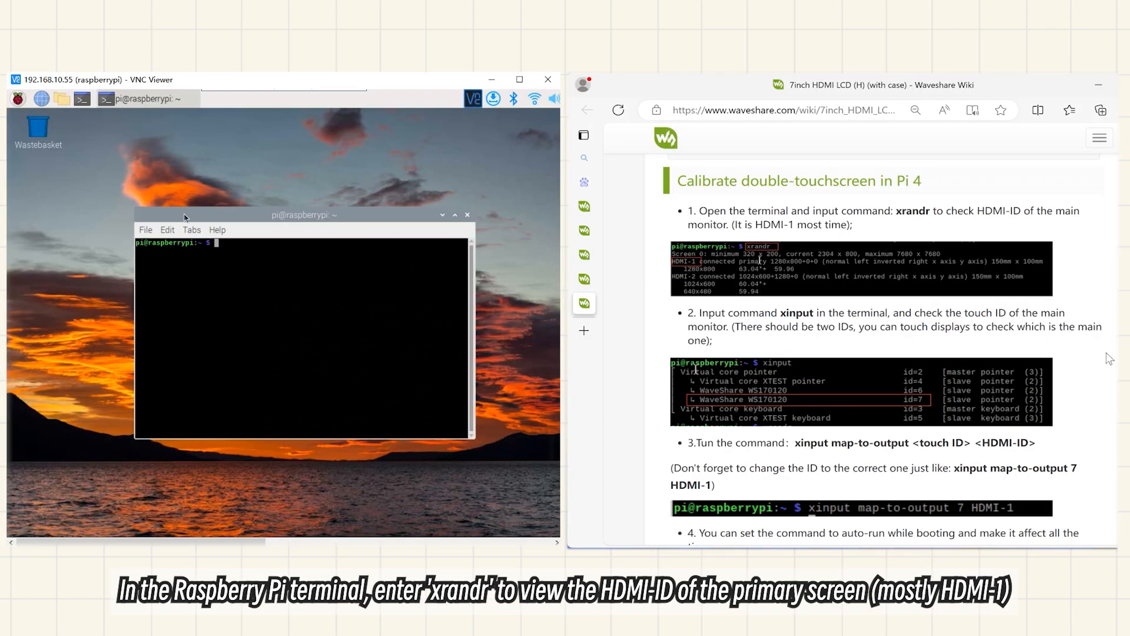
- Run xrandr and xinput, then map touch device 7 to HDMI-1 with 'xinput map-to-output 7 HDMI-1'
{"action": "type", "text": "xrandr"}
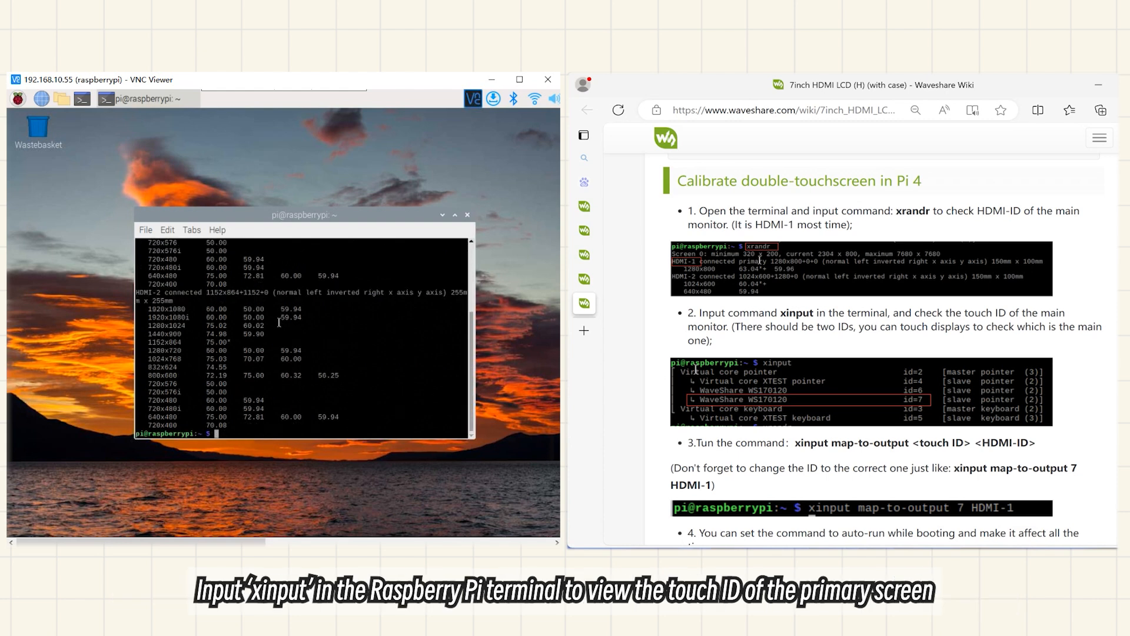
{"action": "type", "text": "xinput"}
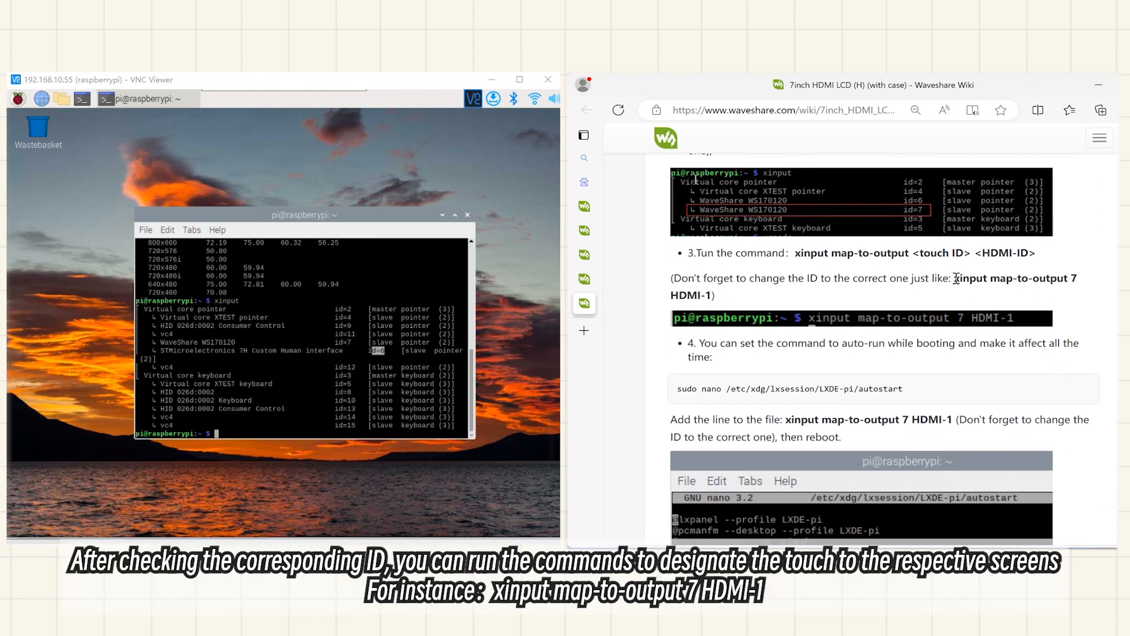
{"action": "left_click_drag", "start_coordinate": [955, 278], "coordinate": [713, 296]}
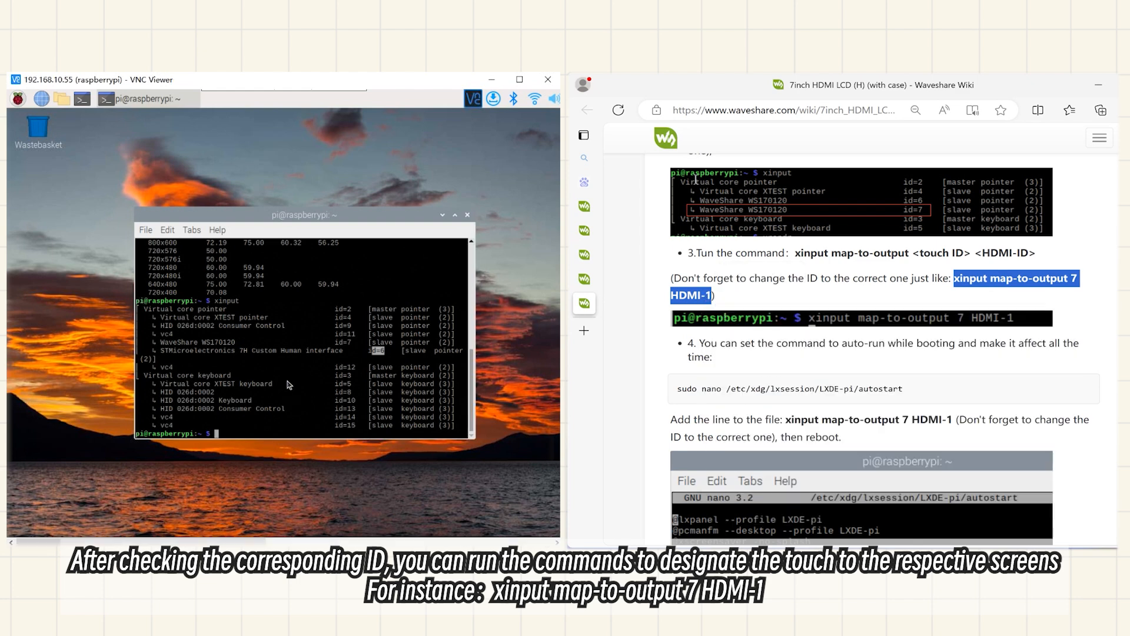
{"action": "type", "text": "xinput map-to-output 7 HDMI-1"}
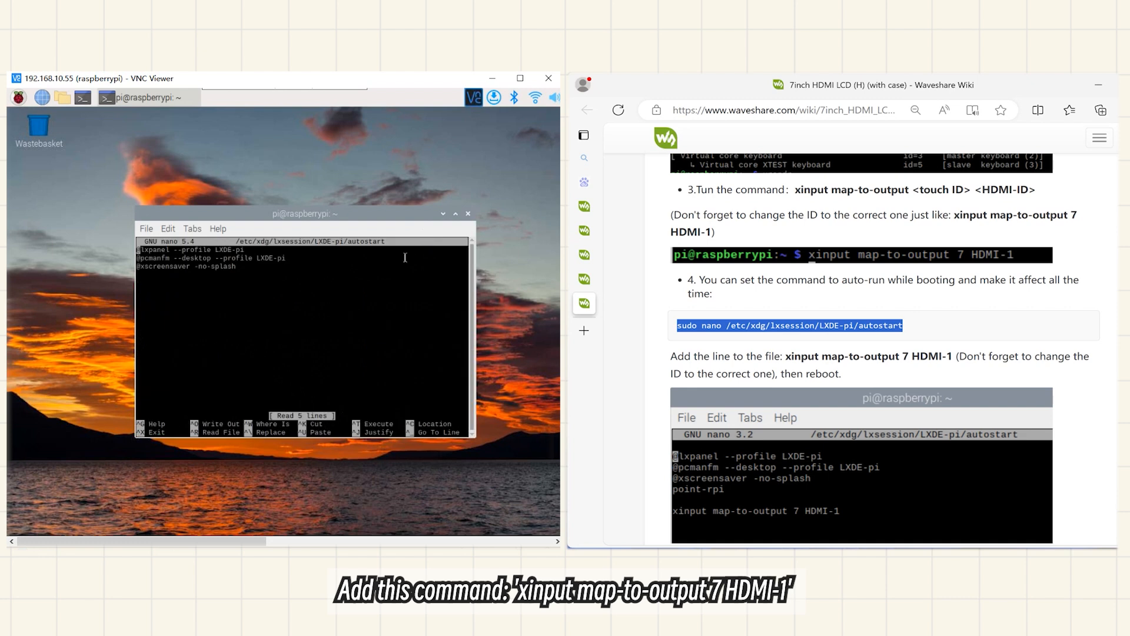
- Append 'xinput map-to-output 6 HDMI-2' to the LXDE-pi autostart, save it and enter sudo reboot
{"action": "type", "text": "xinput map-to-output 6 HDMI-2"}
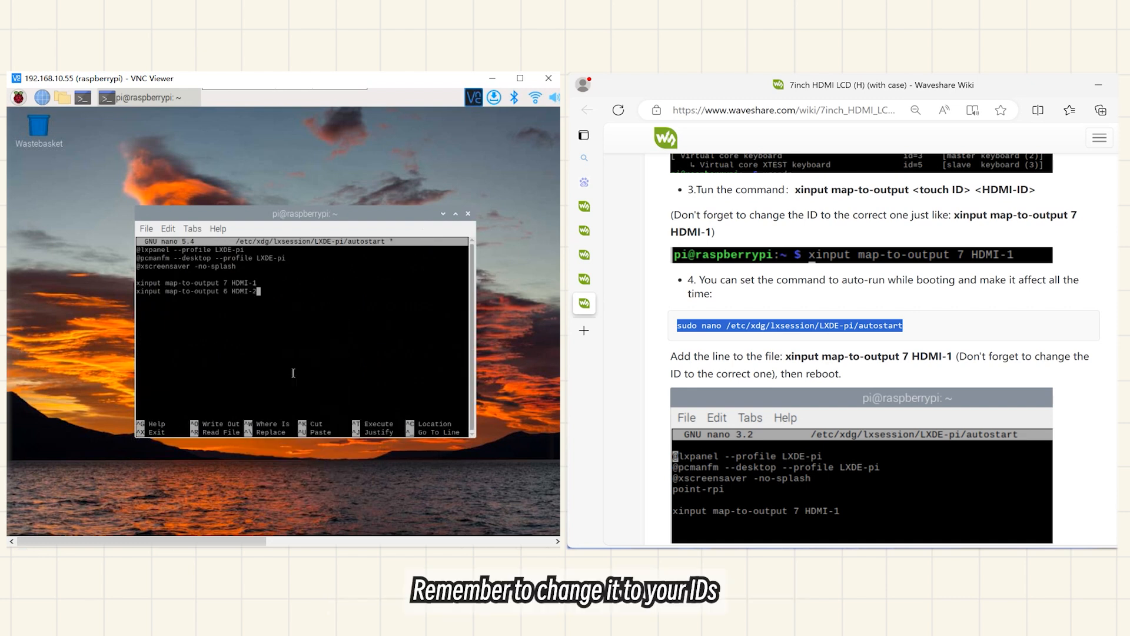
{"action": "key", "text": "ctrl+o"}
{"action": "type", "text": "sudo"}
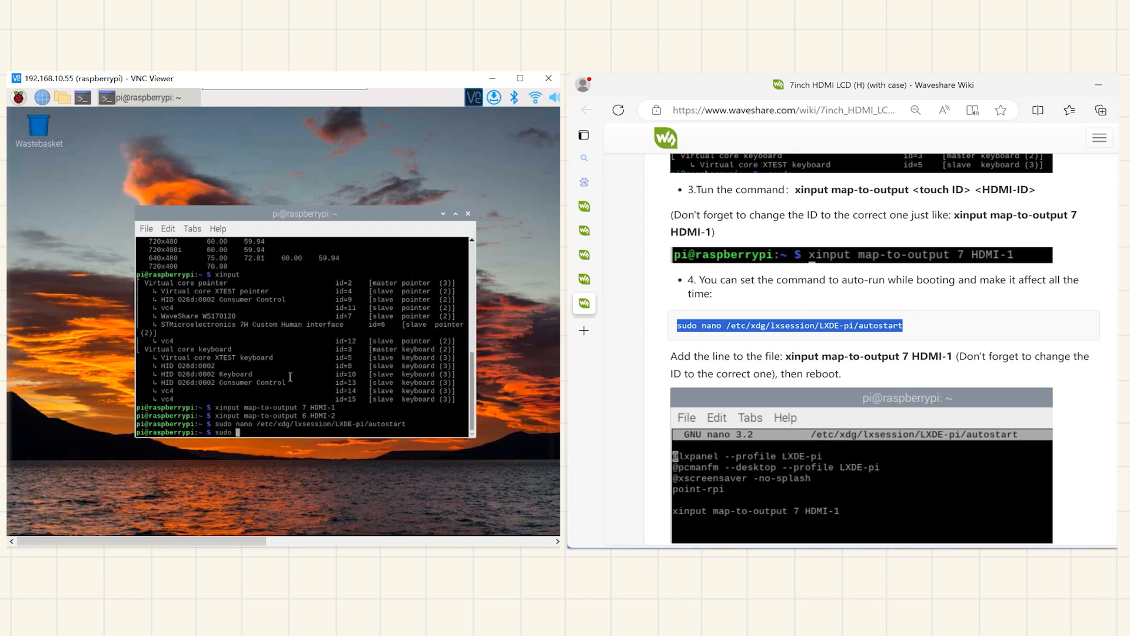
{"action": "type", "text": "reboot"}
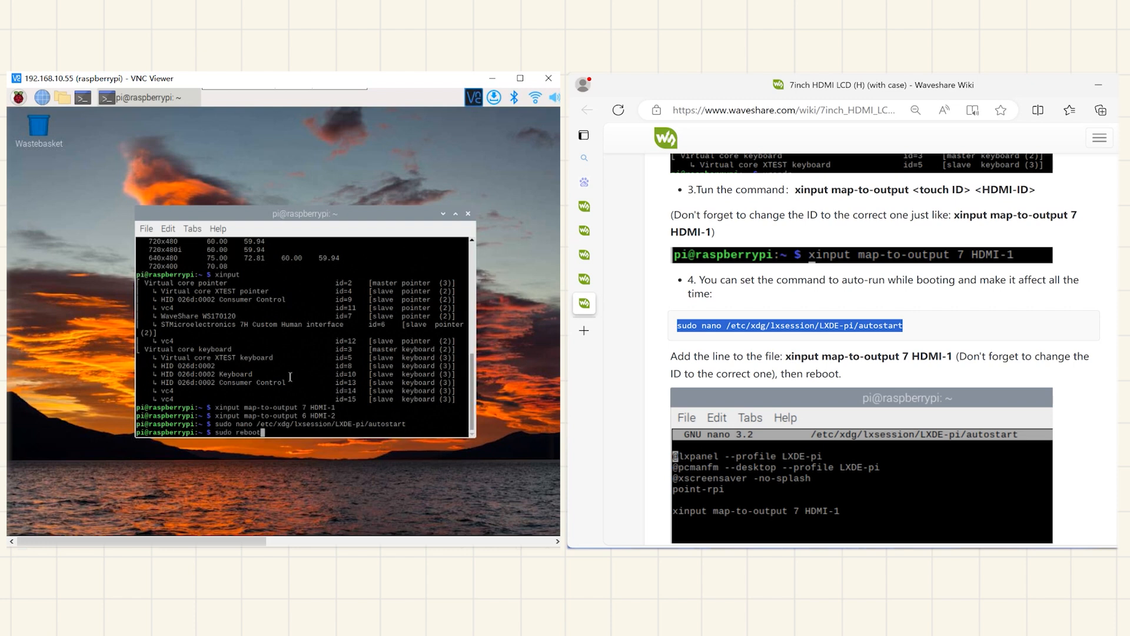